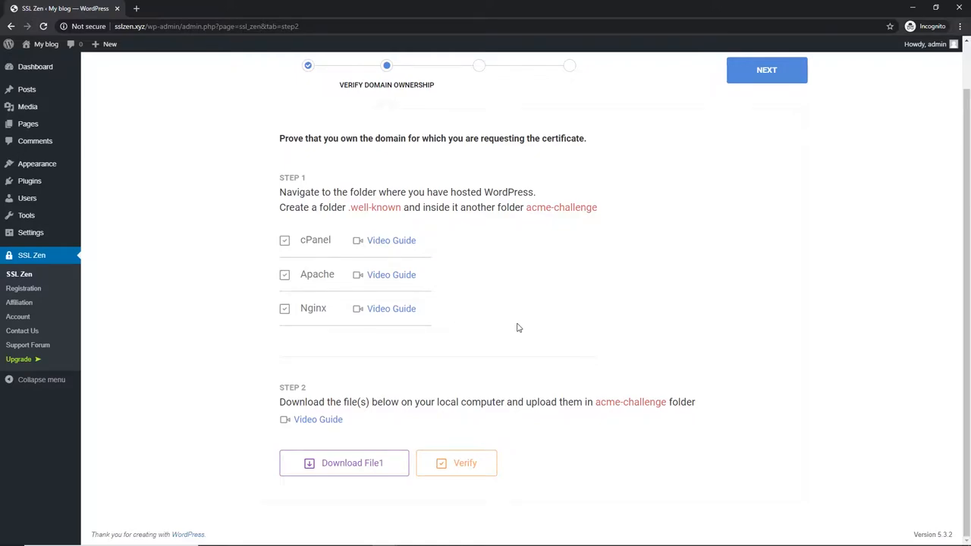
- Download File1, the SSL Zen domain verification file, to the local computer
click(344, 463)
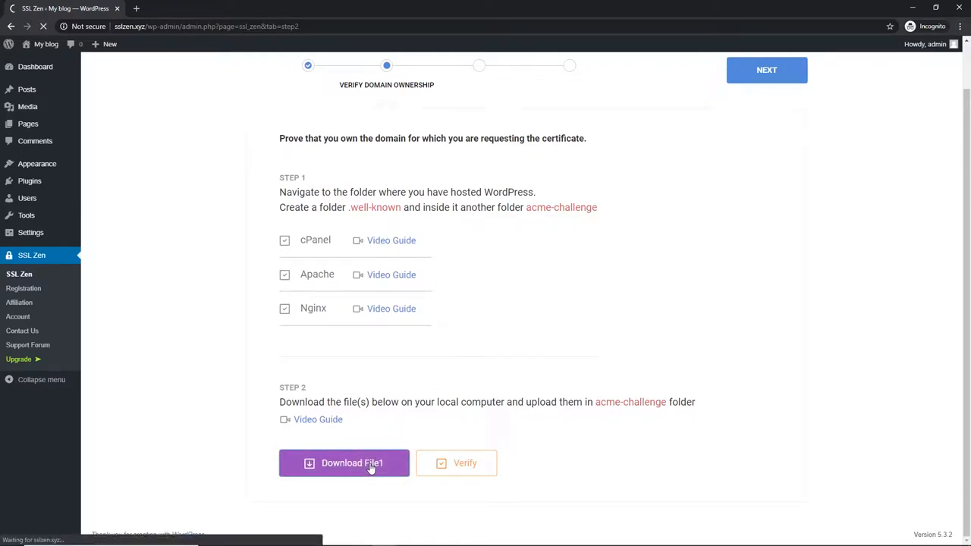
click(343, 463)
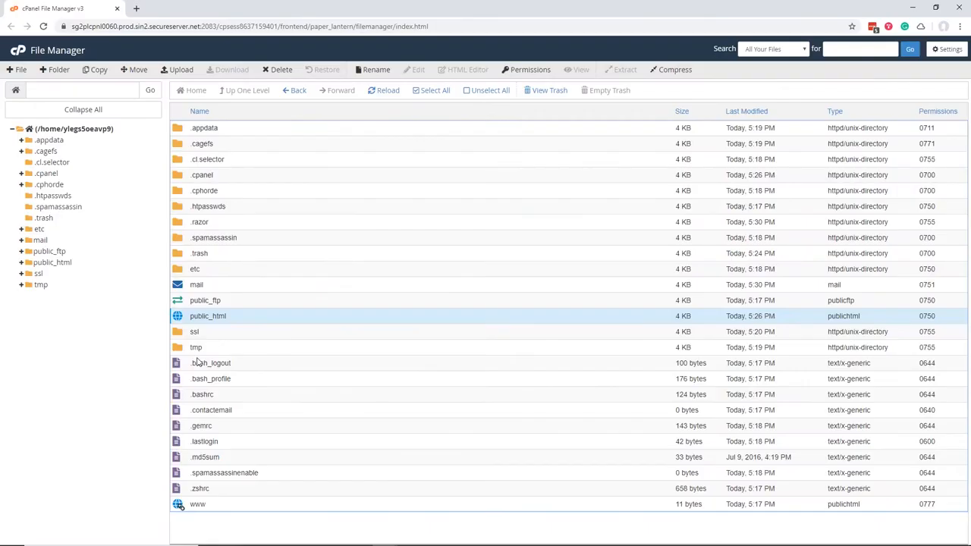
- Navigate into public_html/.well-known/acme-challenge, which is currently empty
double_click(208, 316)
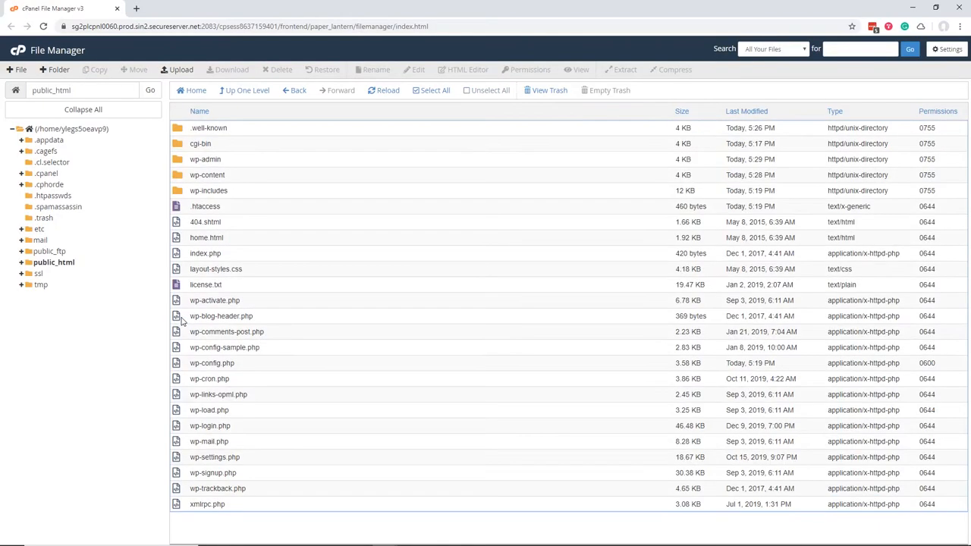
click(208, 128)
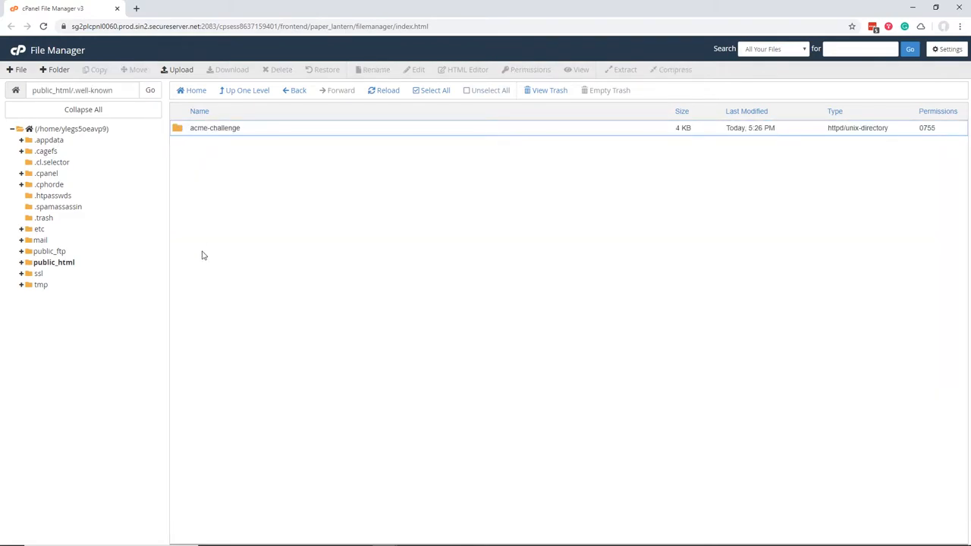
mouse_move(180, 163)
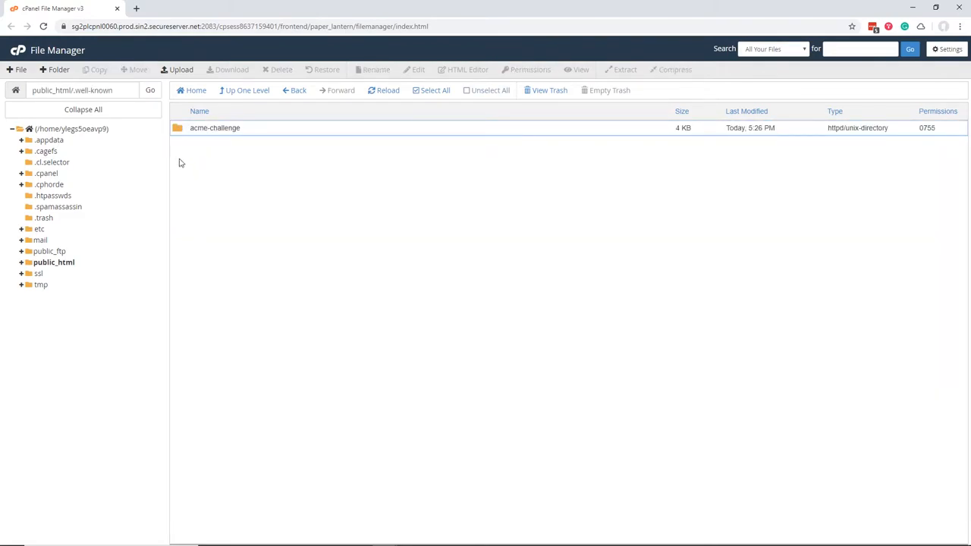
double_click(215, 128)
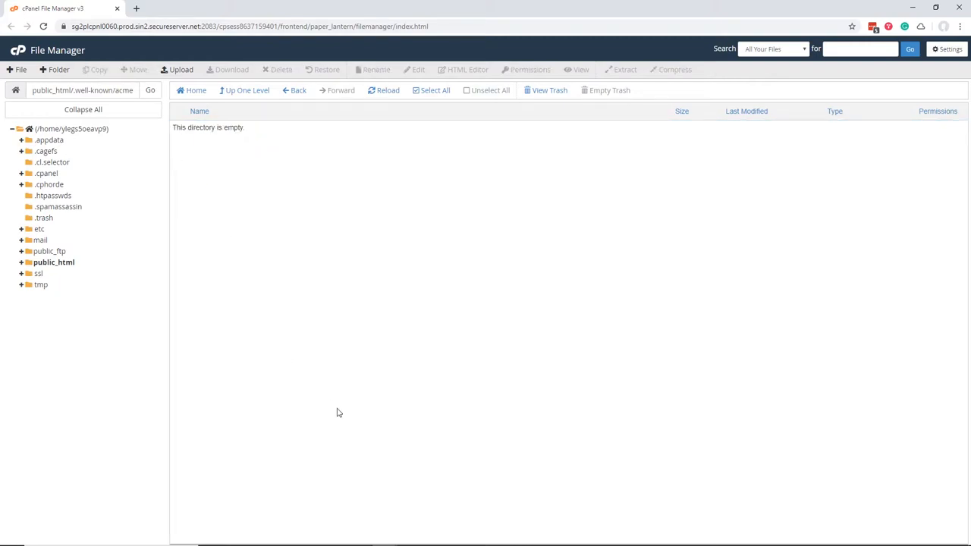
mouse_move(181, 70)
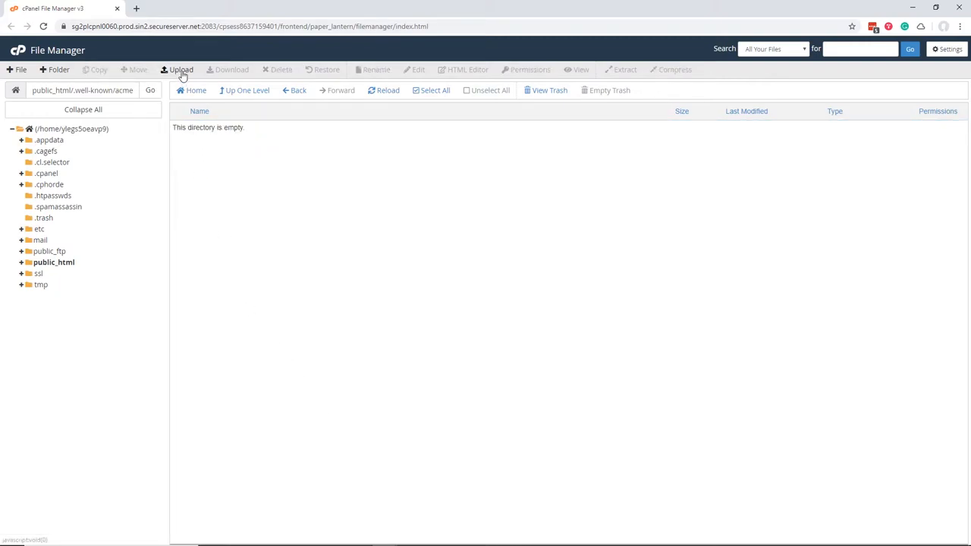
- Upload the downloaded verification file into acme-challenge and return to the folder listing
click(181, 69)
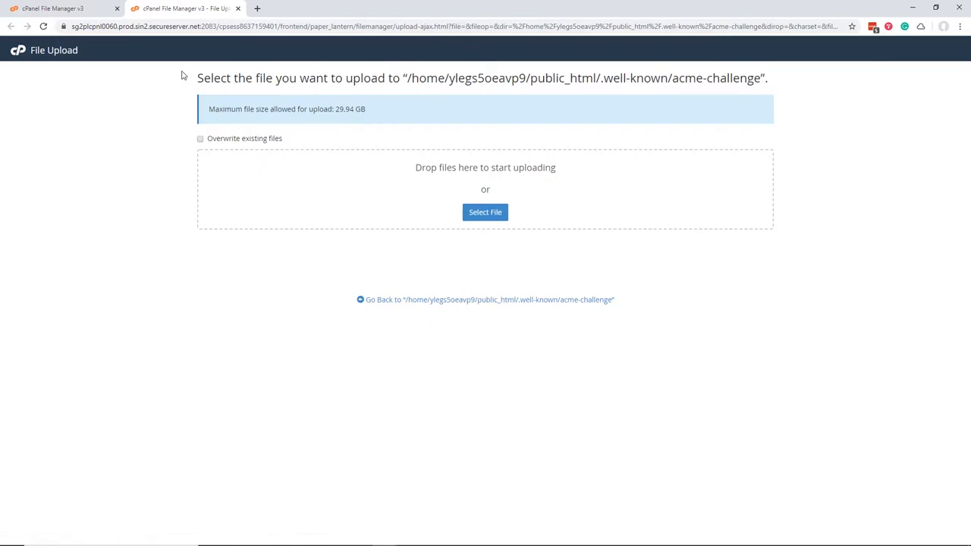
mouse_move(401, 208)
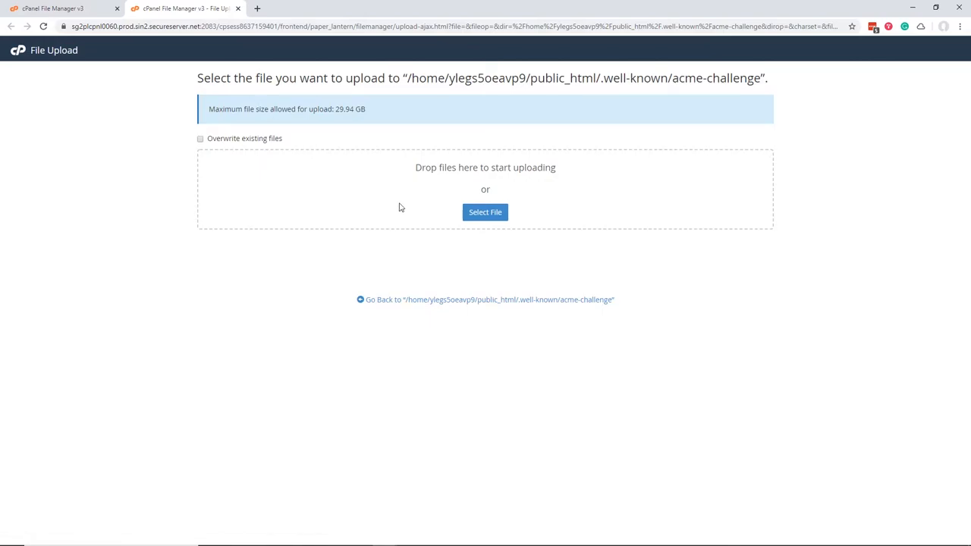
click(485, 211)
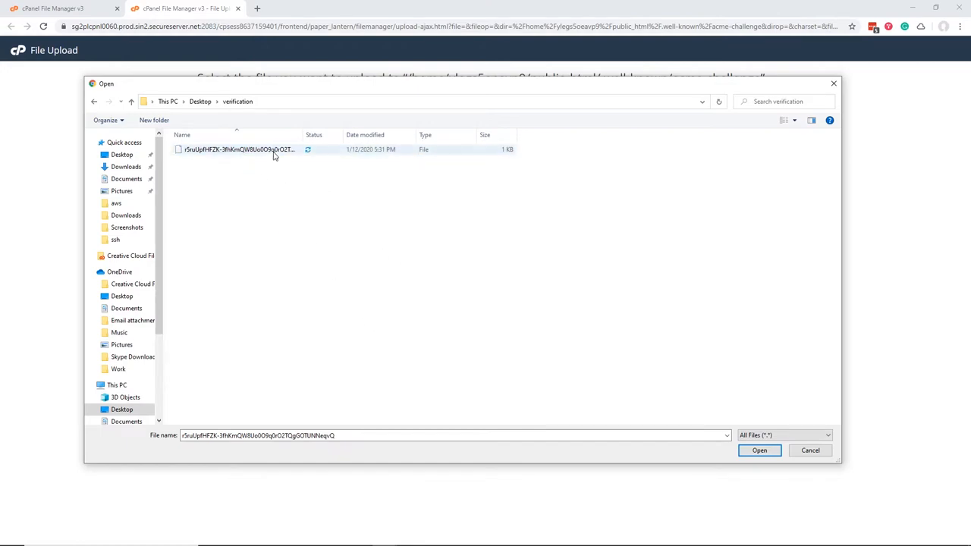
click(759, 450)
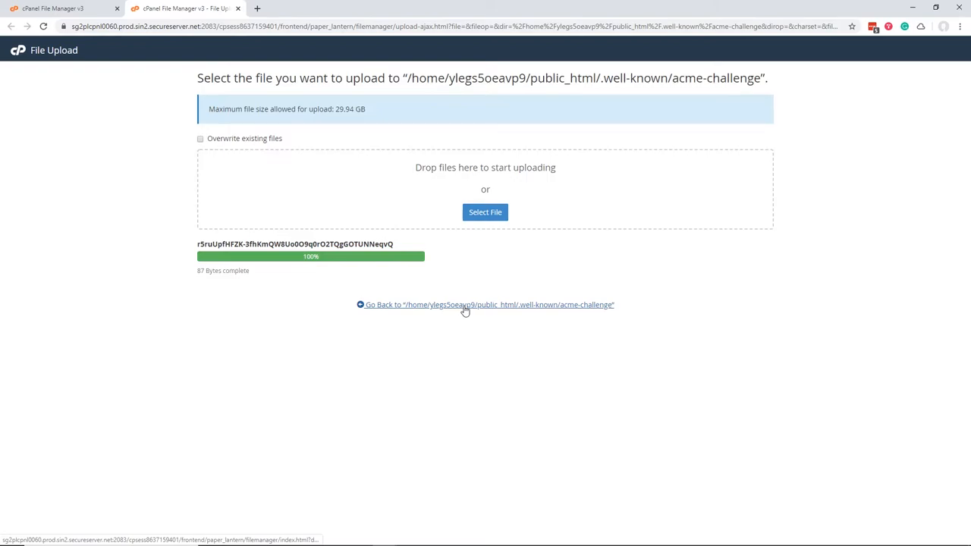
click(485, 304)
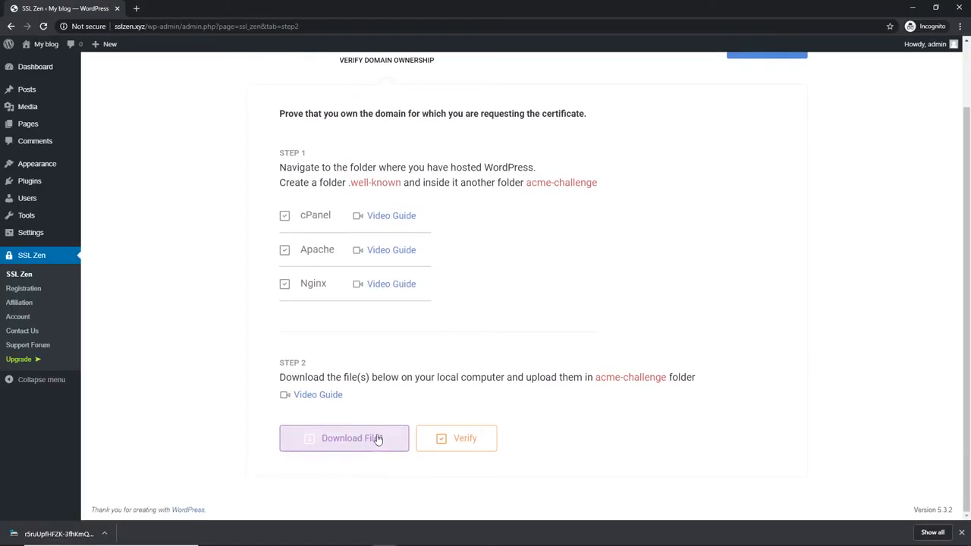
- View the uploaded verification file's token served at the site's .well-known/acme-challenge URL
click(344, 438)
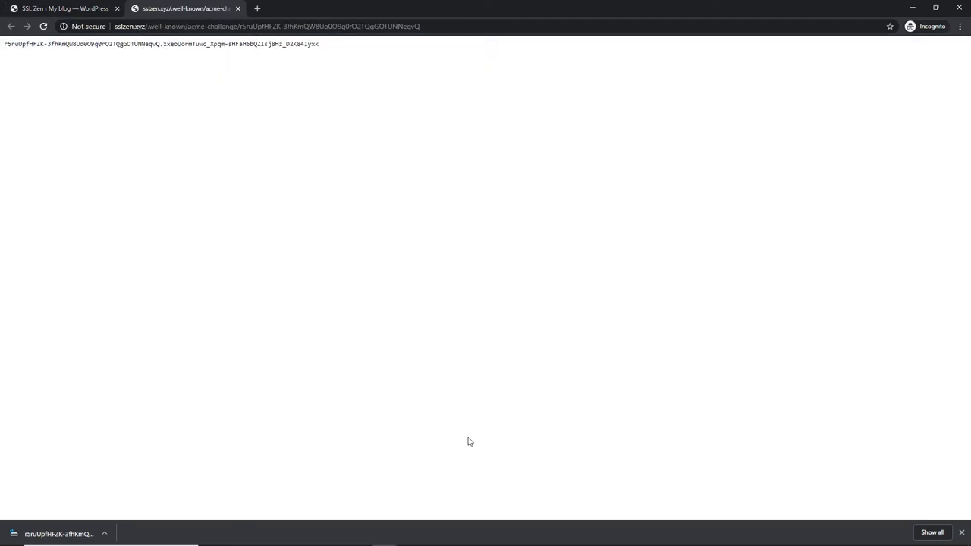
click(281, 26)
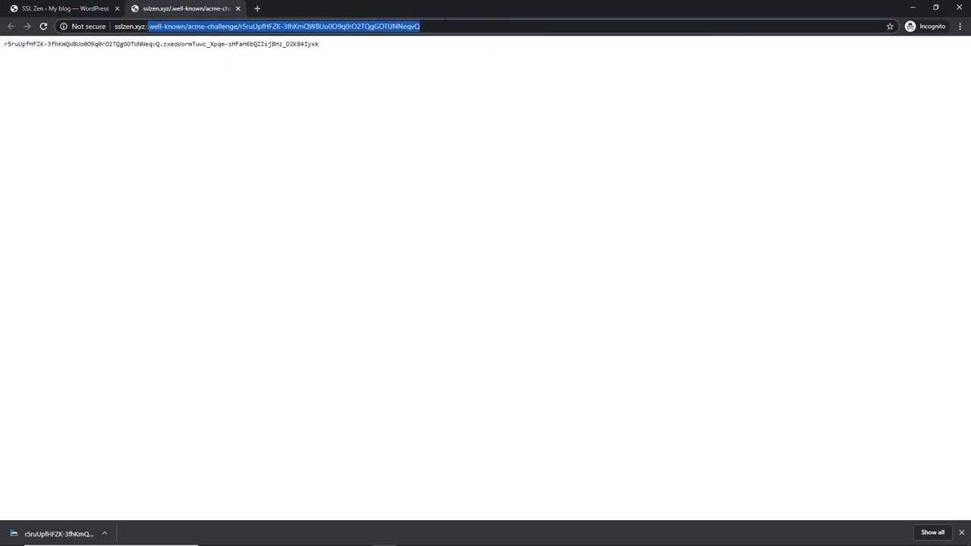